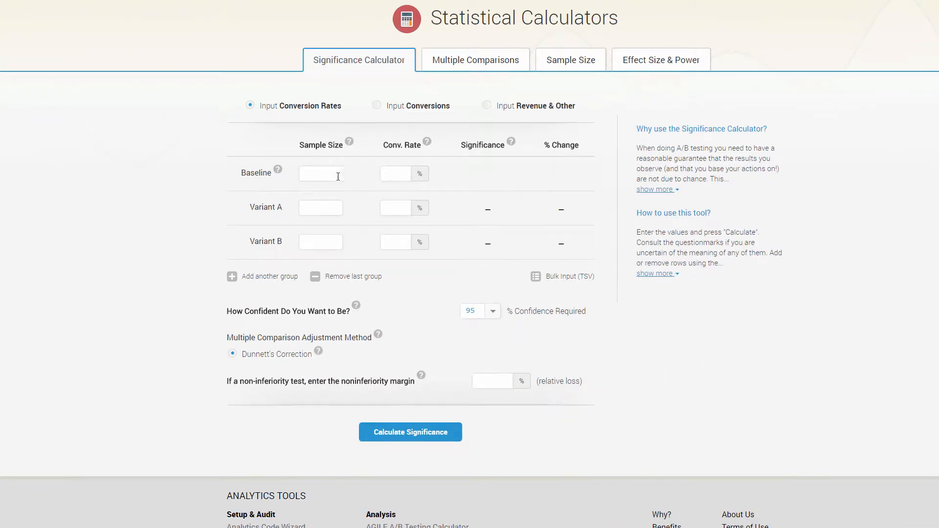
- Calculate significance for Baseline 10000 at 5.4% versus Variant A 10000 at 6.1%, giving 98.33%
{"action": "type", "text": "10000"}
{"action": "type", "text": "5.4"}
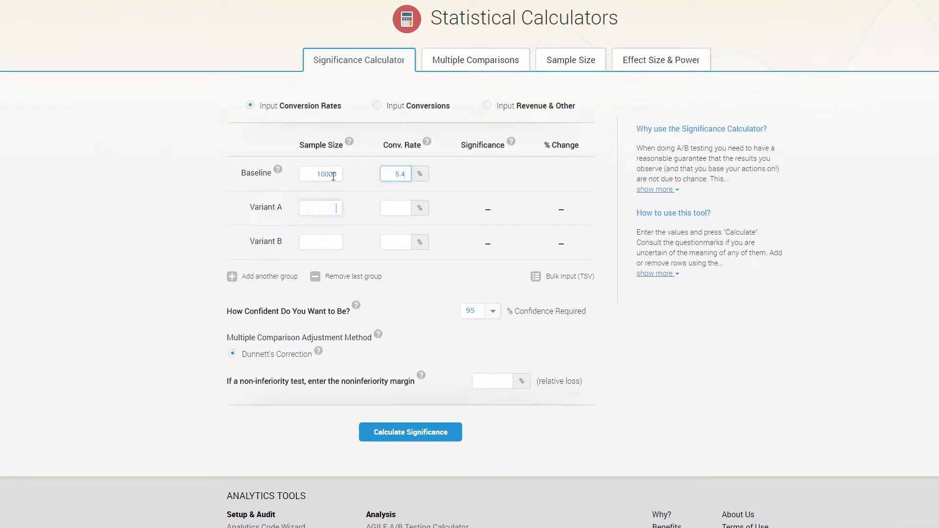
{"action": "type", "text": "10000"}
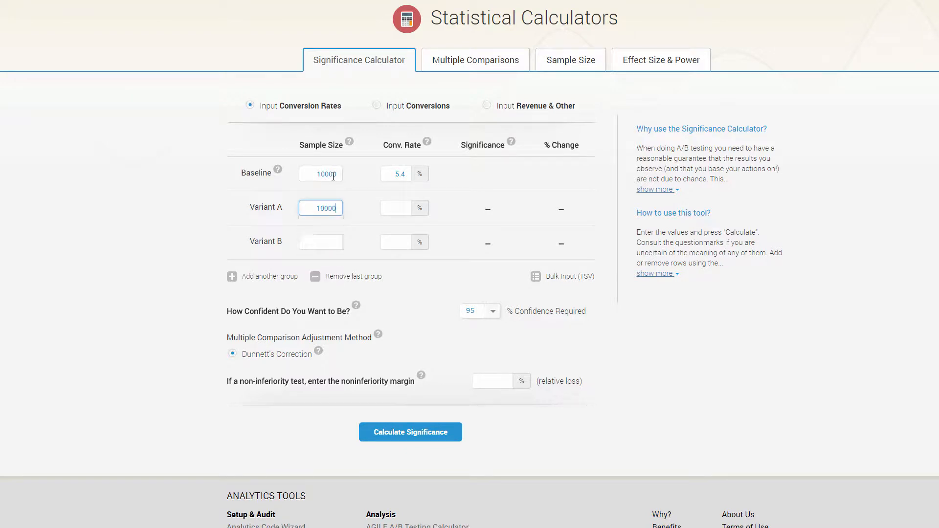
{"action": "type", "text": "6.1"}
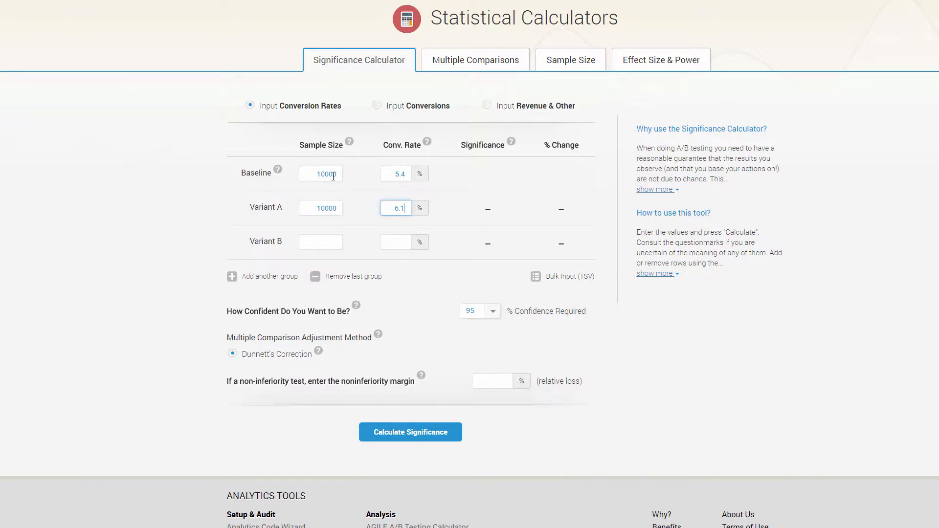
{"action": "left_click", "coordinate": [411, 432]}
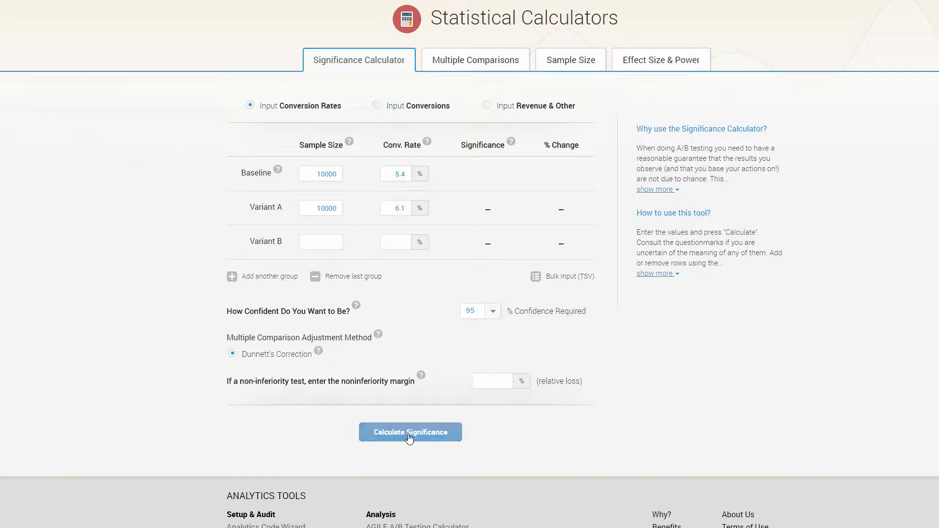
{"action": "left_click", "coordinate": [411, 433]}
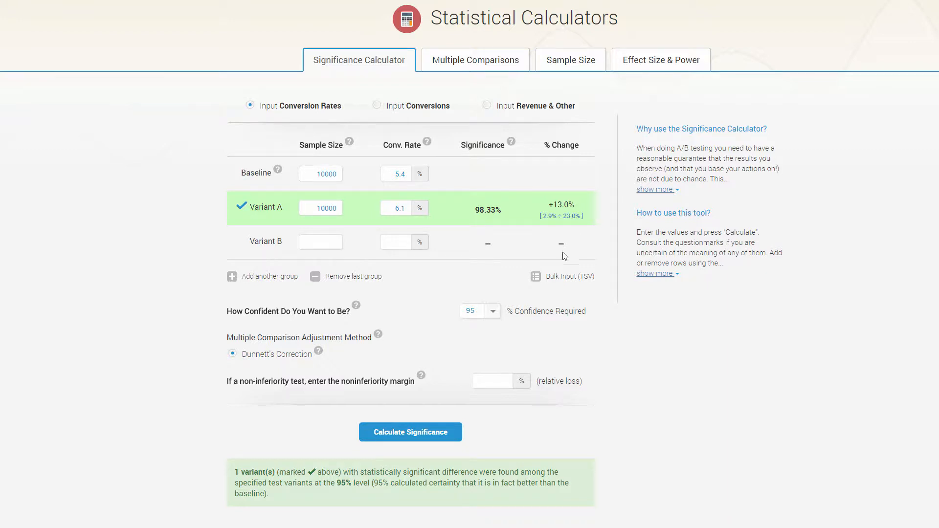
- Keep the 95% confidence level and select the noninferiority margin box, clearing the result
{"action": "left_click", "coordinate": [492, 311]}
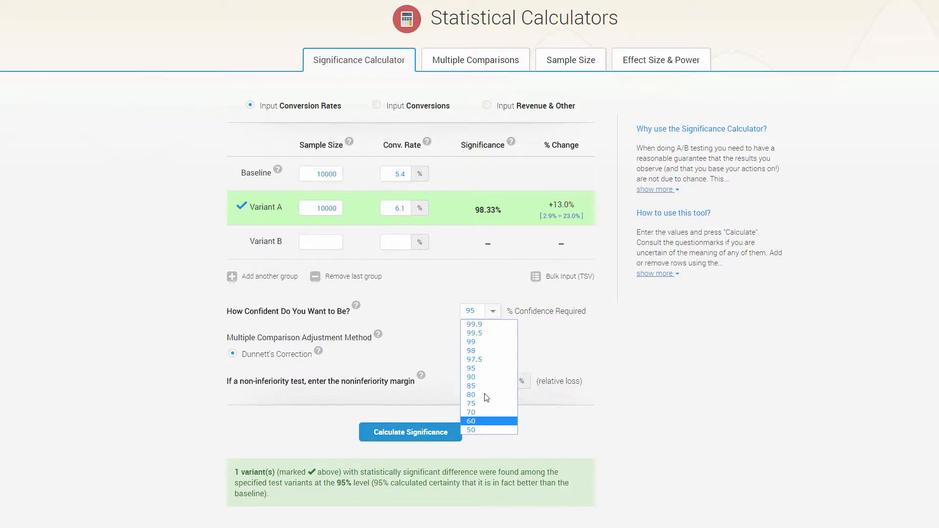
{"action": "left_click", "coordinate": [491, 381]}
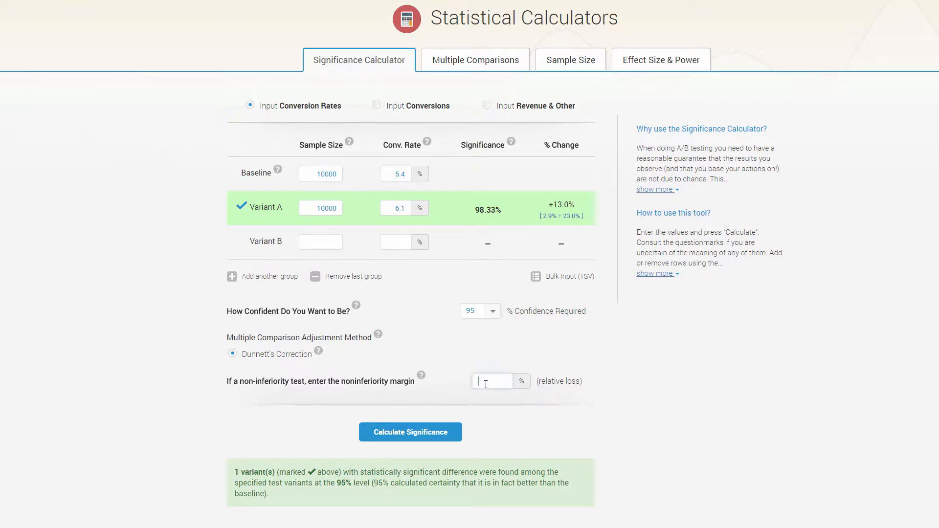
{"action": "left_click", "coordinate": [492, 380]}
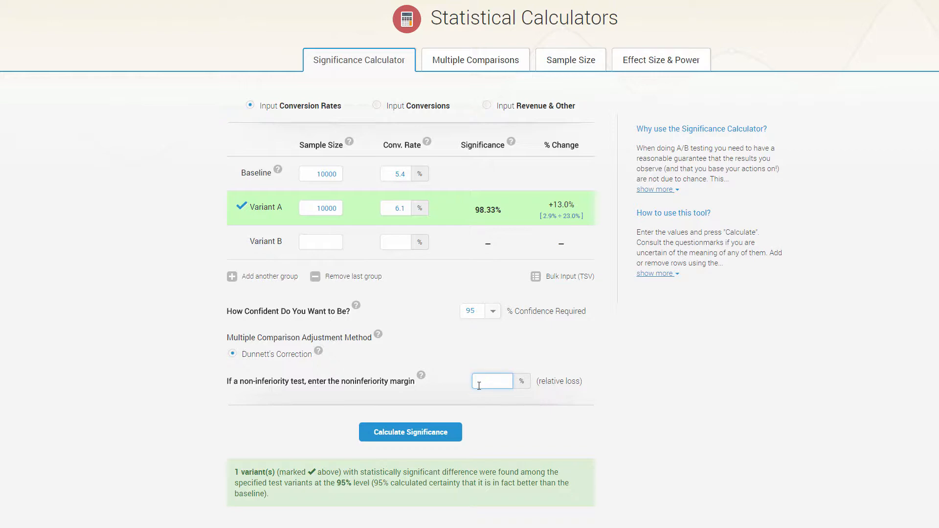
{"action": "left_click", "coordinate": [411, 432]}
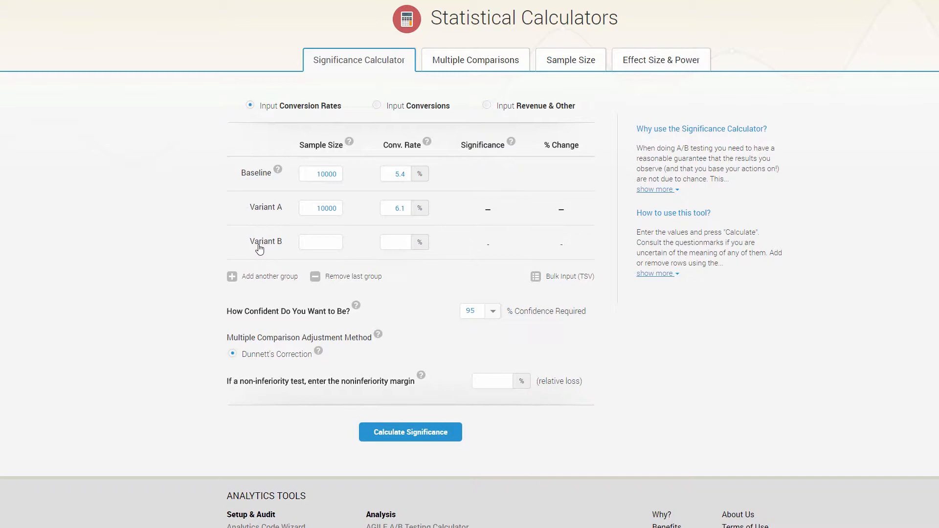
- Add a Variant C group, remove it again, and start bulk data entry
{"action": "left_click", "coordinate": [232, 276]}
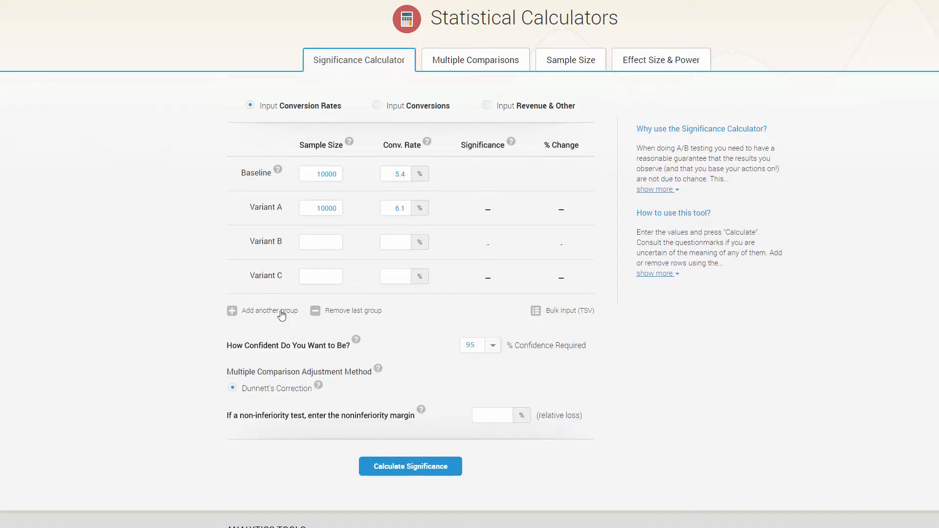
{"action": "left_click", "coordinate": [315, 311]}
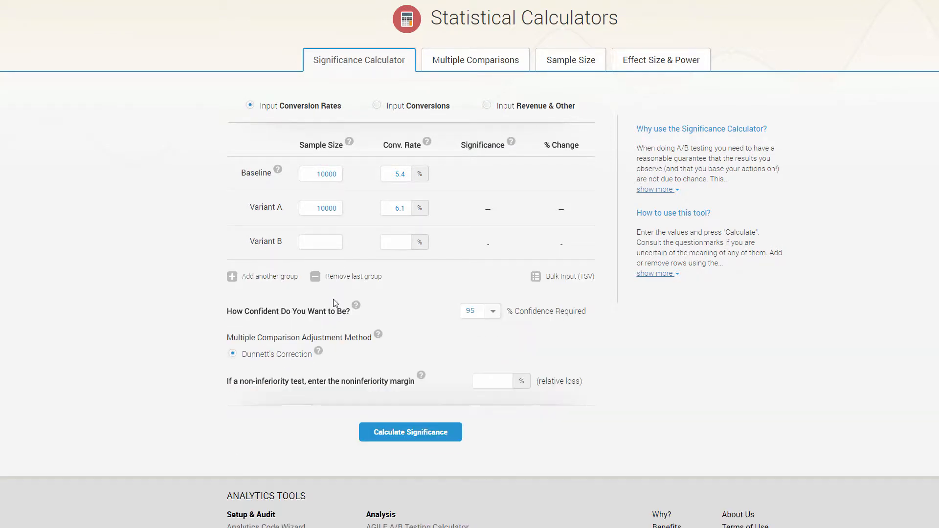
{"action": "left_click", "coordinate": [567, 276]}
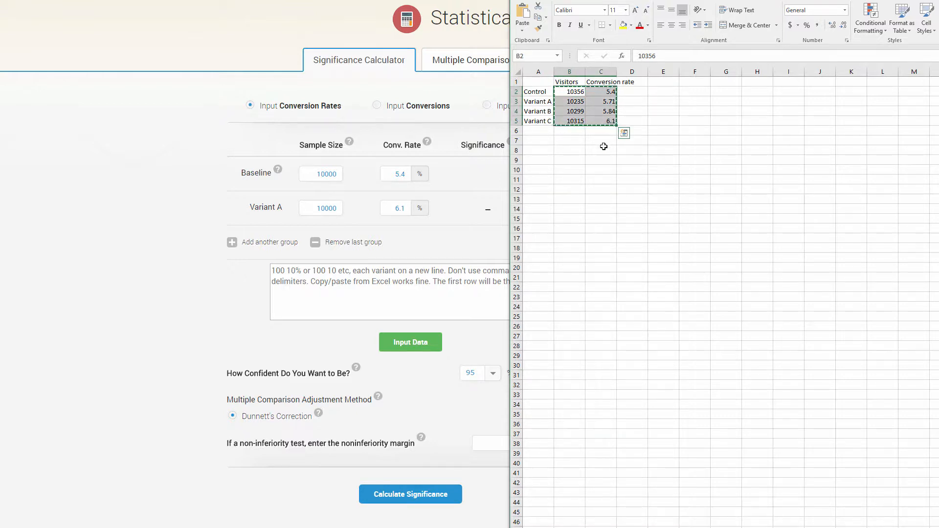
- Insert the pasted four-group spreadsheet rows, dismiss the confirmation and calculate significance
{"action": "left_click", "coordinate": [411, 342]}
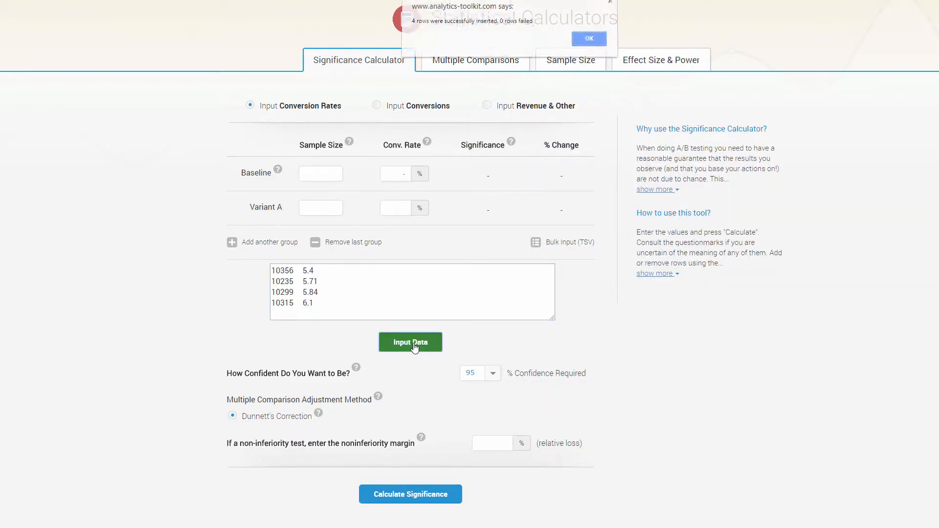
{"action": "left_click", "coordinate": [589, 38]}
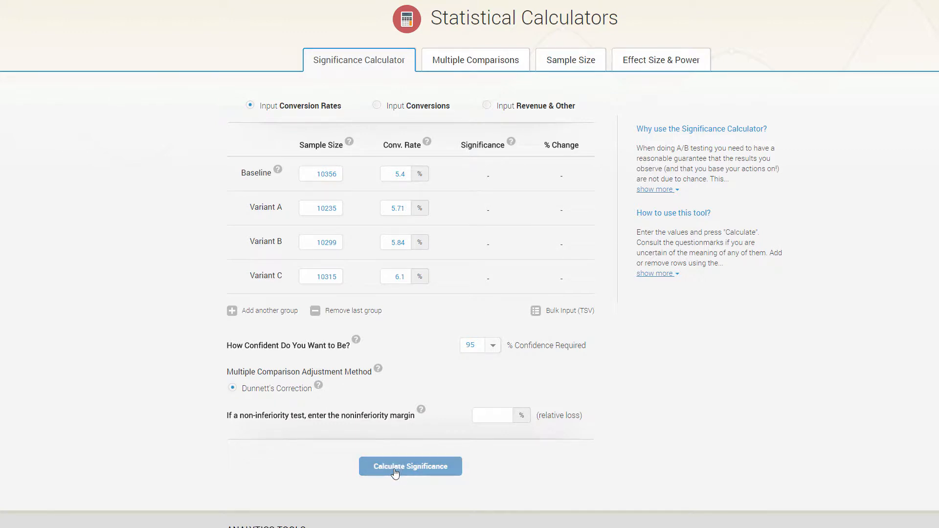
{"action": "left_click", "coordinate": [410, 465]}
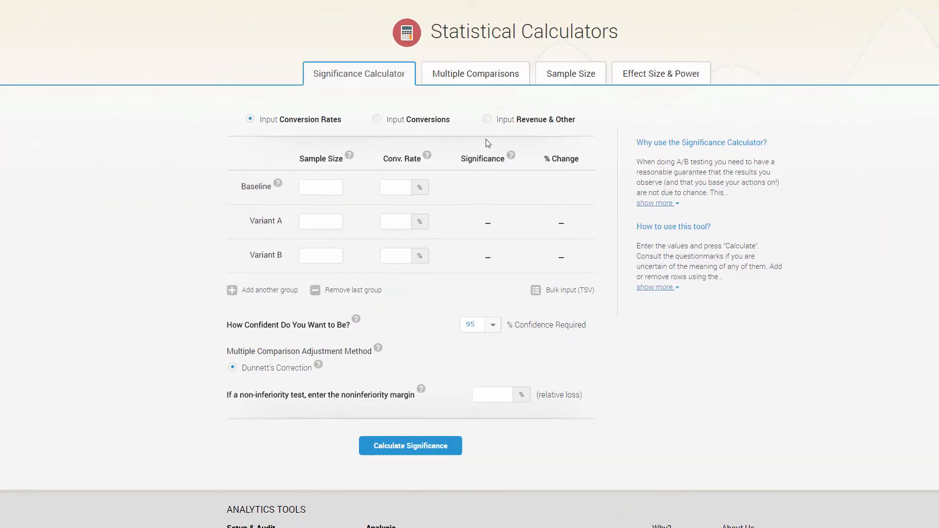
- Calculate significance from raw revenue data (Variant A 95.51%, B 66.99%), then go to Multiple Comparisons
{"action": "left_click", "coordinate": [487, 118]}
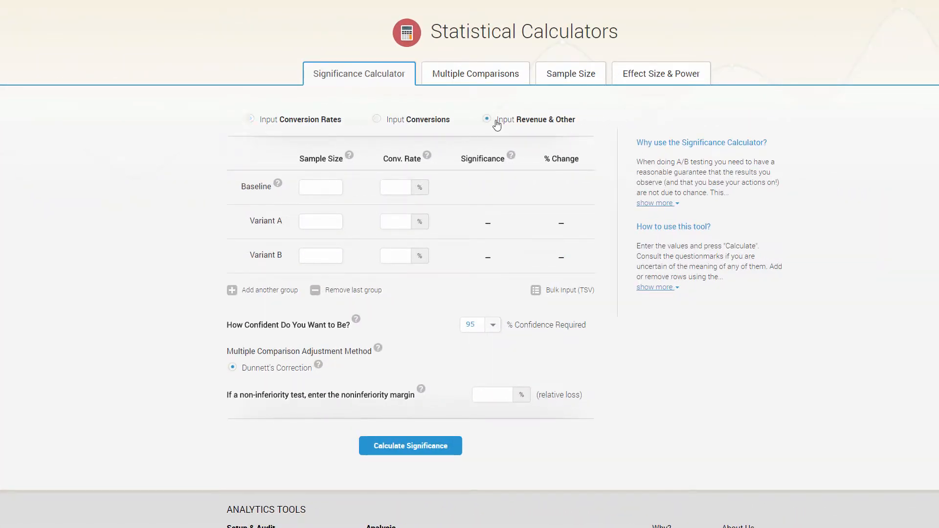
{"action": "left_click", "coordinate": [487, 118]}
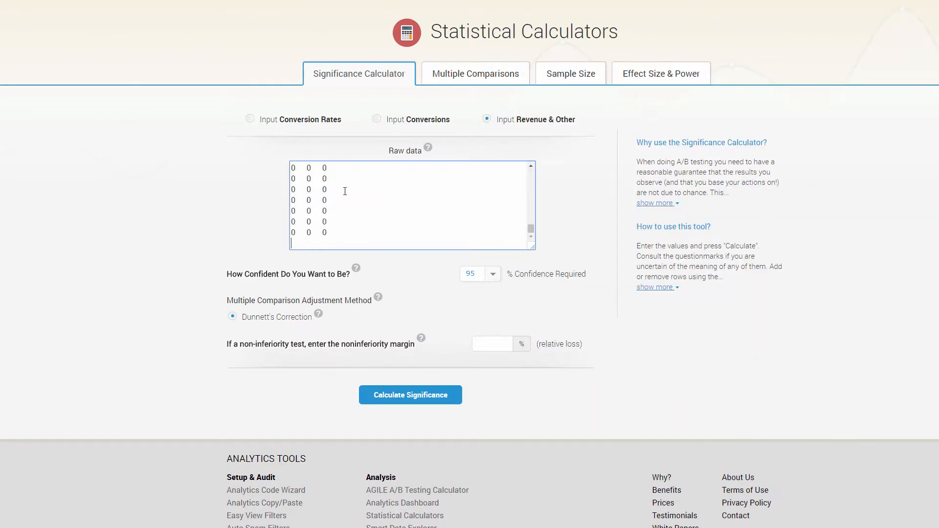
{"action": "left_click", "coordinate": [411, 394]}
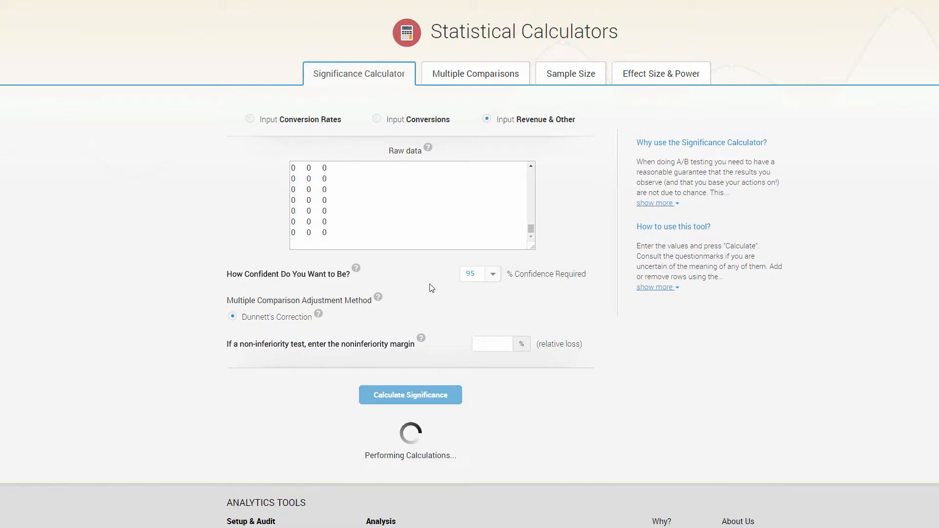
{"action": "left_click", "coordinate": [411, 394]}
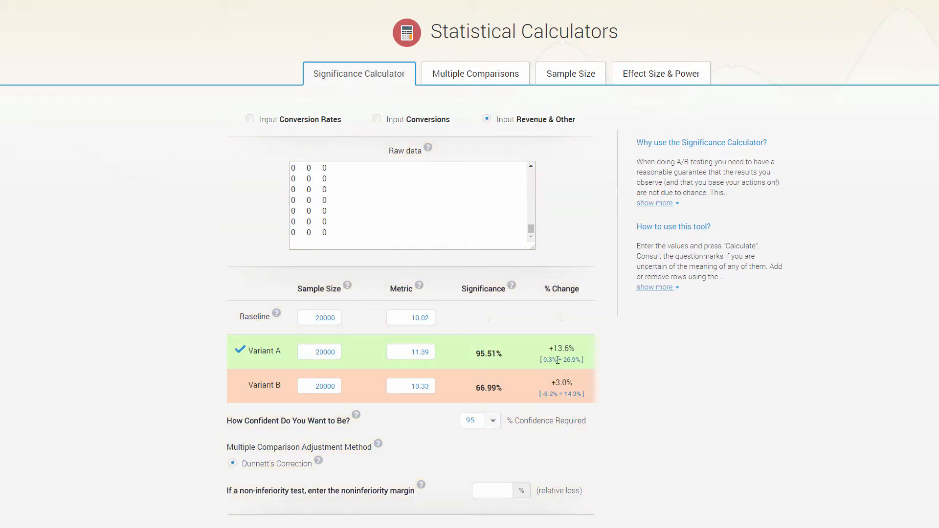
{"action": "left_click", "coordinate": [475, 64]}
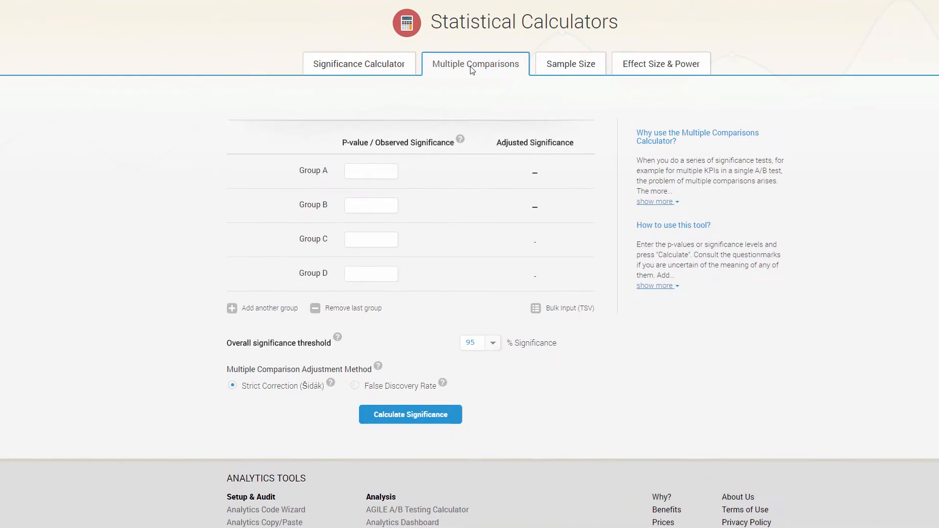
- Compute adjusted significance for Groups A–D with observed 91.5, 94.6, 97.6 and 99.3
{"action": "left_click", "coordinate": [371, 171]}
{"action": "type", "text": "91.5"}
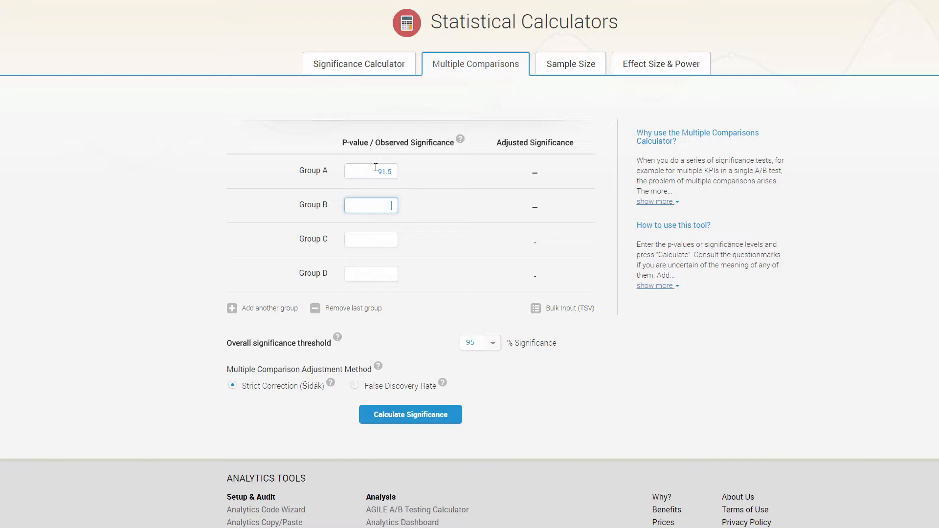
{"action": "type", "text": "94.6"}
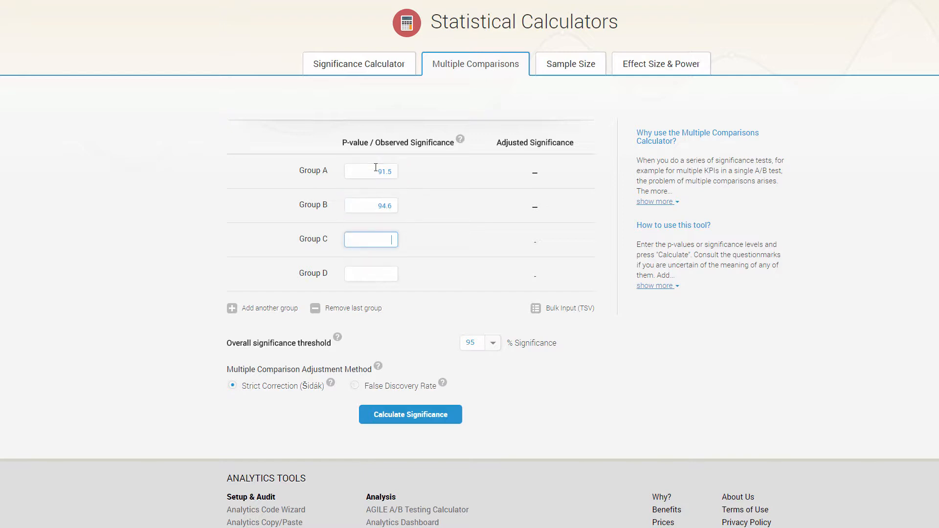
{"action": "type", "text": "97."}
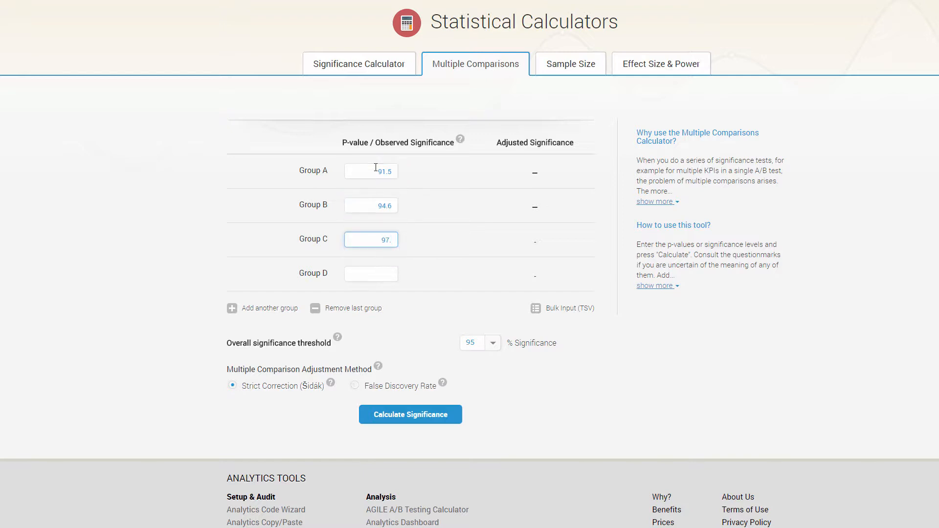
{"action": "type", "text": "99.3"}
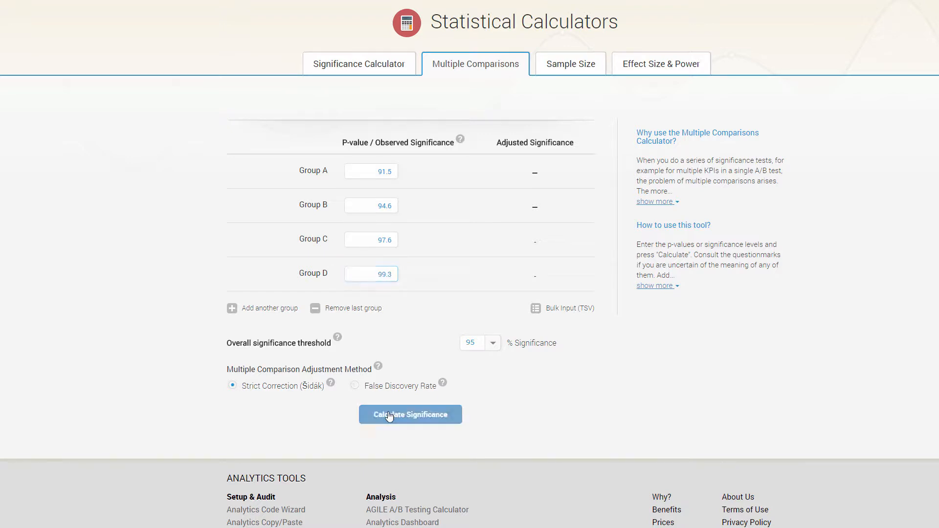
{"action": "left_click", "coordinate": [411, 414]}
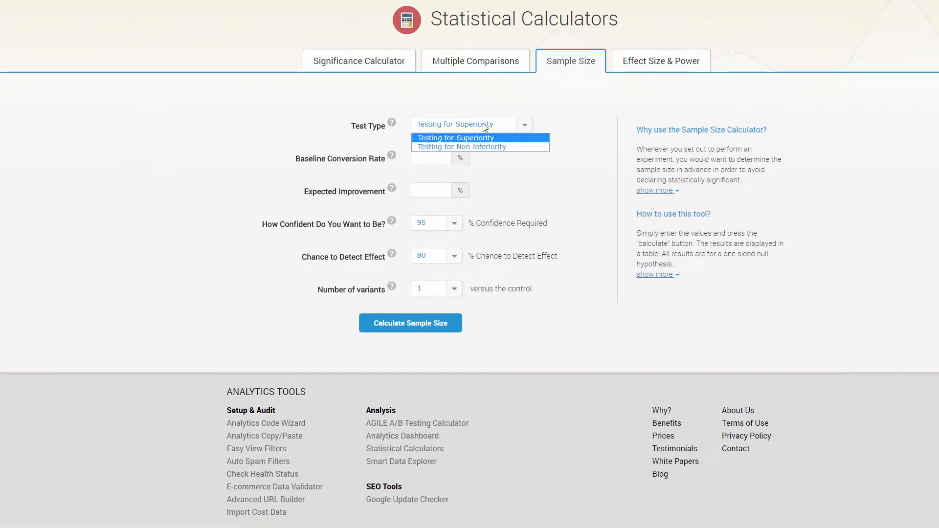
- Compute superiority-test sample size for 10% baseline and 3% lift (125,294 per group), then go to Effect Size & Power
{"action": "left_click", "coordinate": [462, 147]}
{"action": "type", "text": "10"}
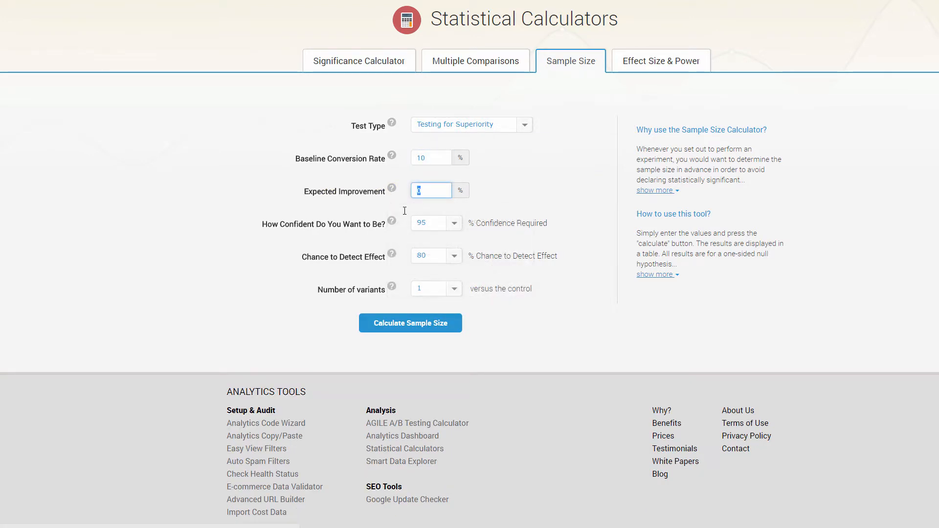
{"action": "type", "text": "3"}
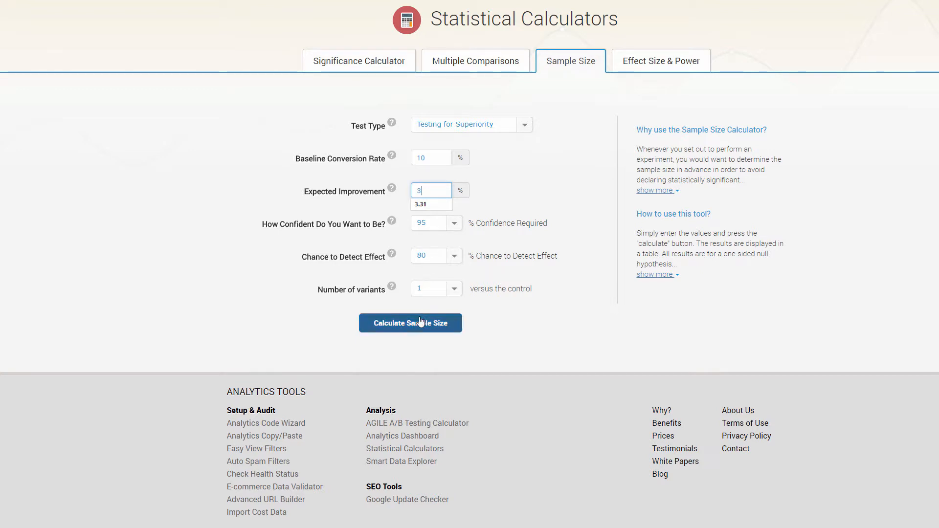
{"action": "left_click", "coordinate": [411, 323]}
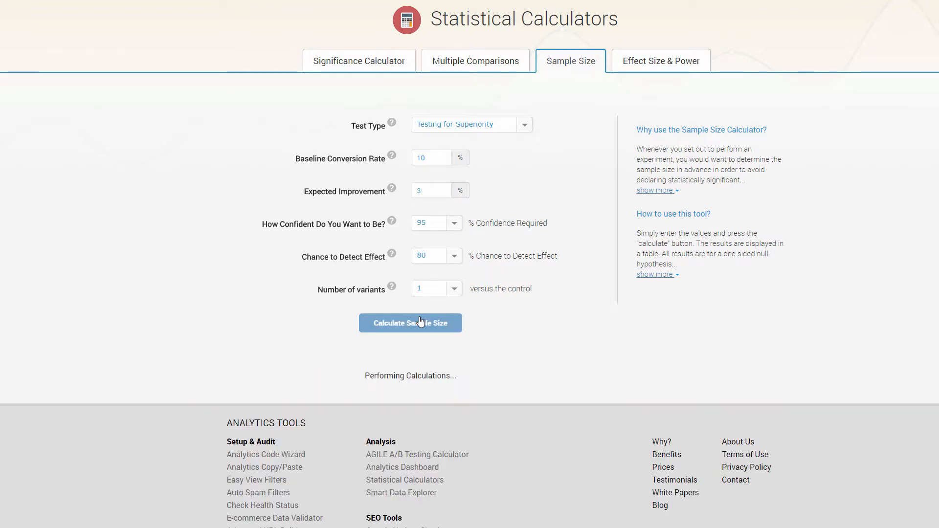
{"action": "left_click", "coordinate": [410, 323]}
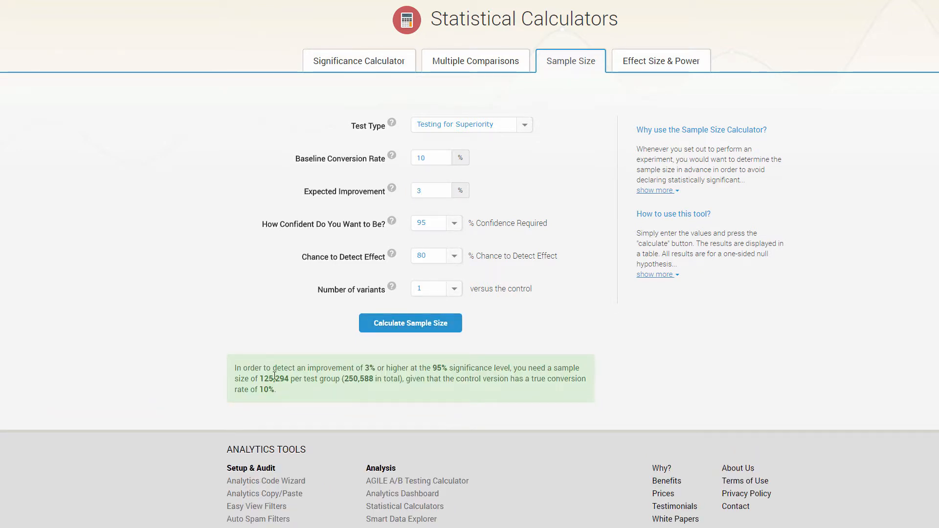
{"action": "double_click", "coordinate": [350, 379]}
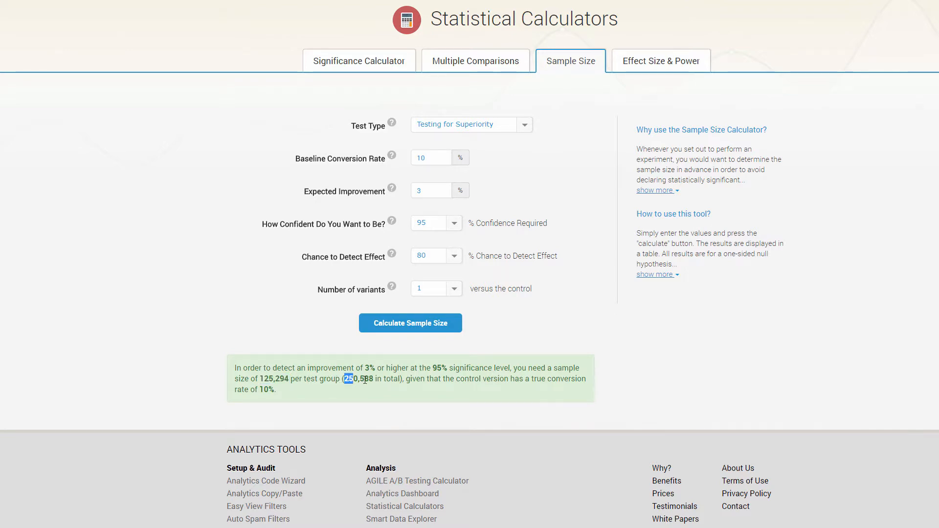
{"action": "left_click", "coordinate": [661, 60]}
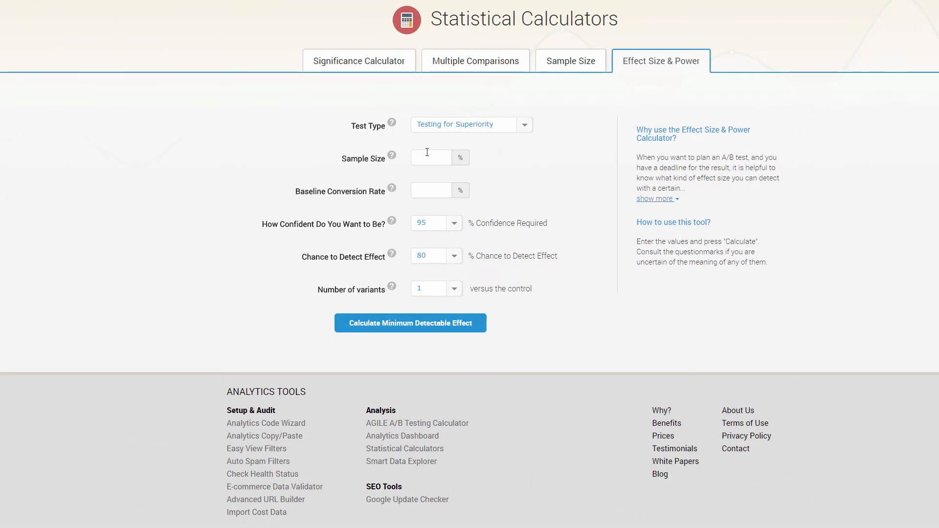
- Calculate the minimum detectable effect for 40,000 samples at 9.34% baseline, yielding 7.88%
{"action": "type", "text": "400"}
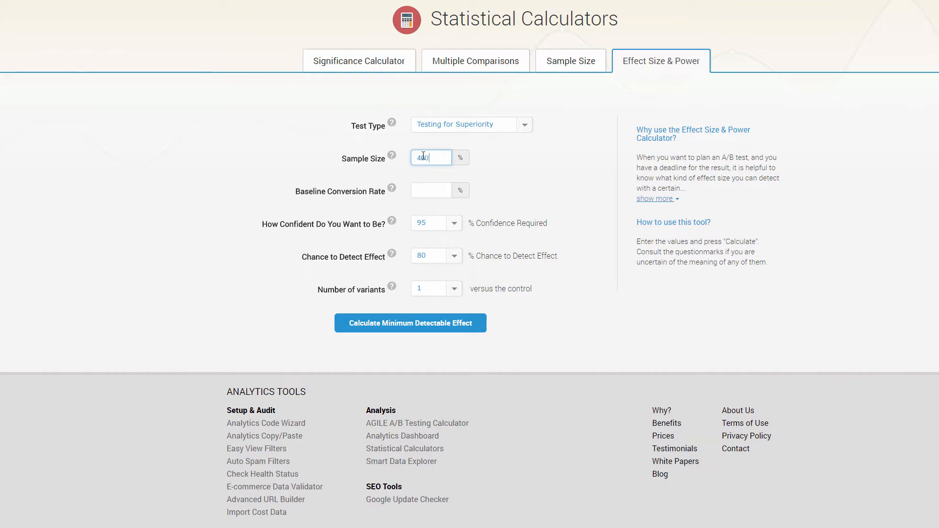
{"action": "left_click", "coordinate": [430, 189]}
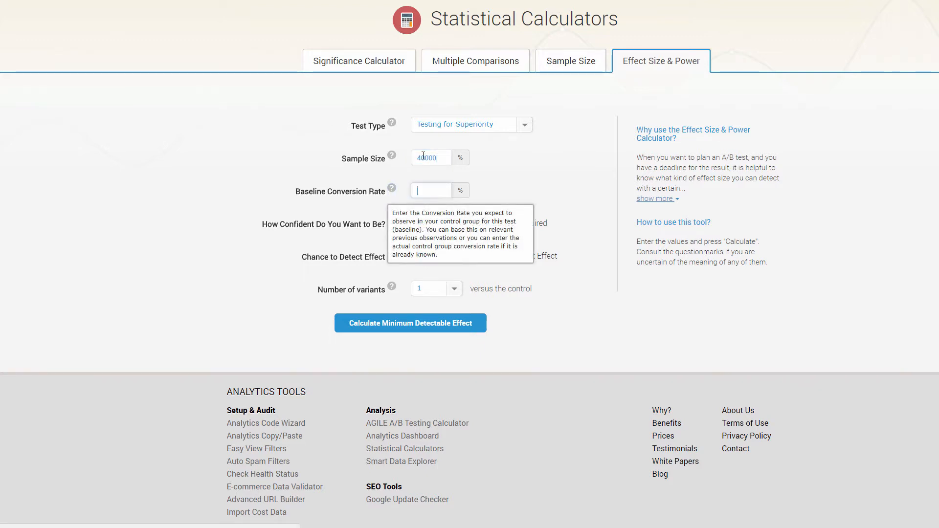
{"action": "type", "text": "9.34"}
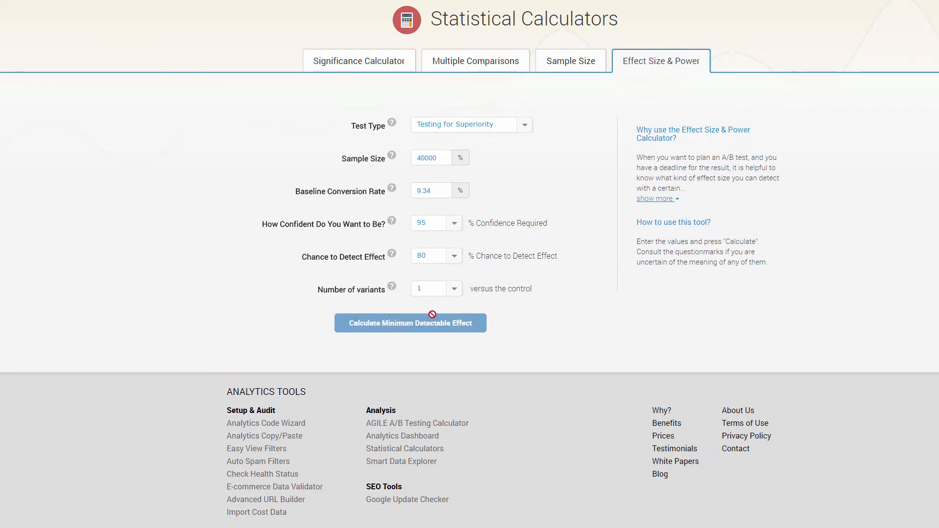
{"action": "left_click", "coordinate": [410, 323]}
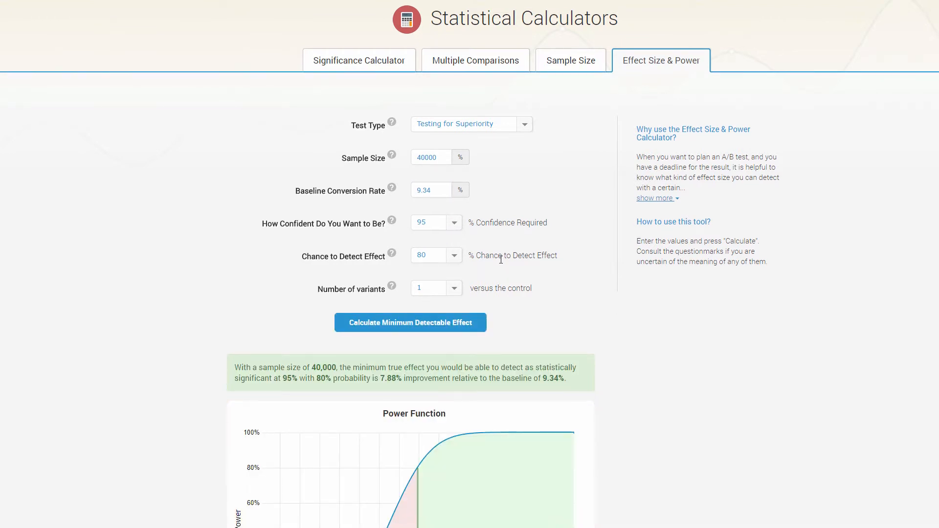
{"action": "scroll", "scroll_direction": "down", "scroll_amount": 3}
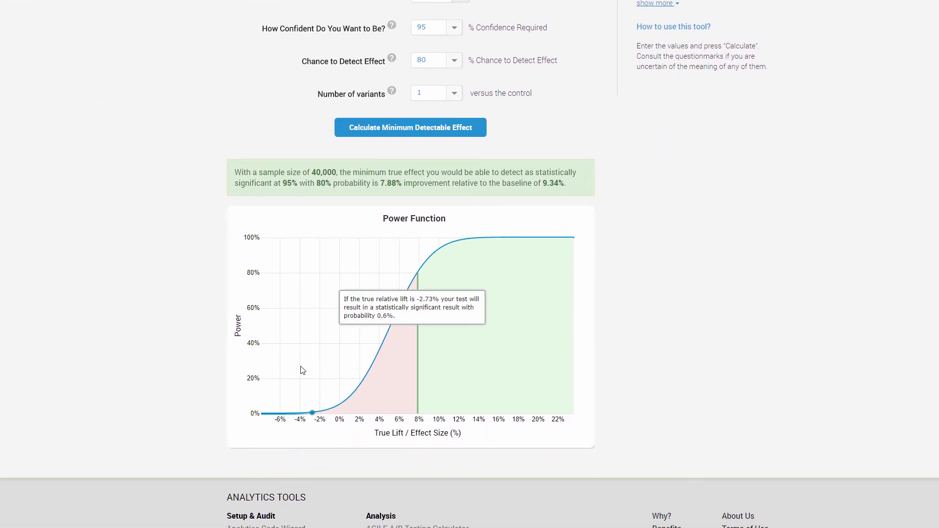
{"action": "mouse_move", "coordinate": [346, 367]}
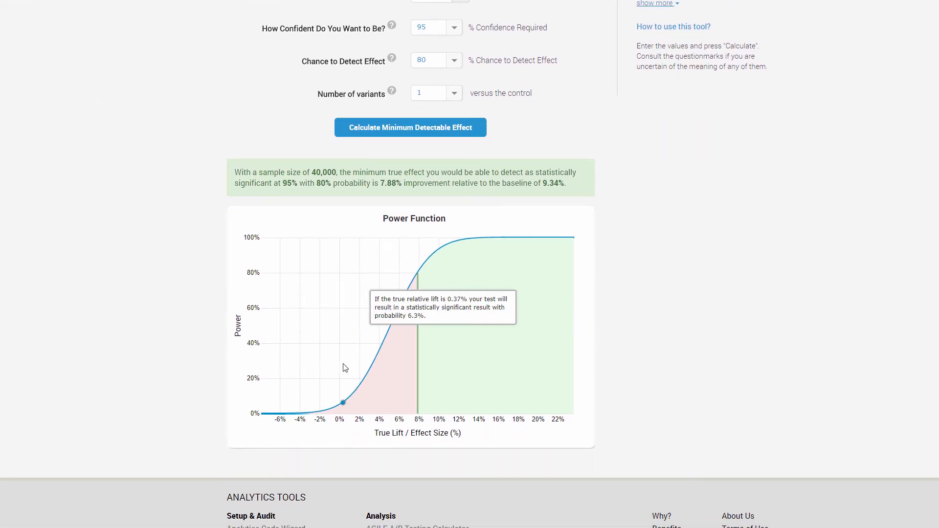
{"action": "mouse_move", "coordinate": [443, 313]}
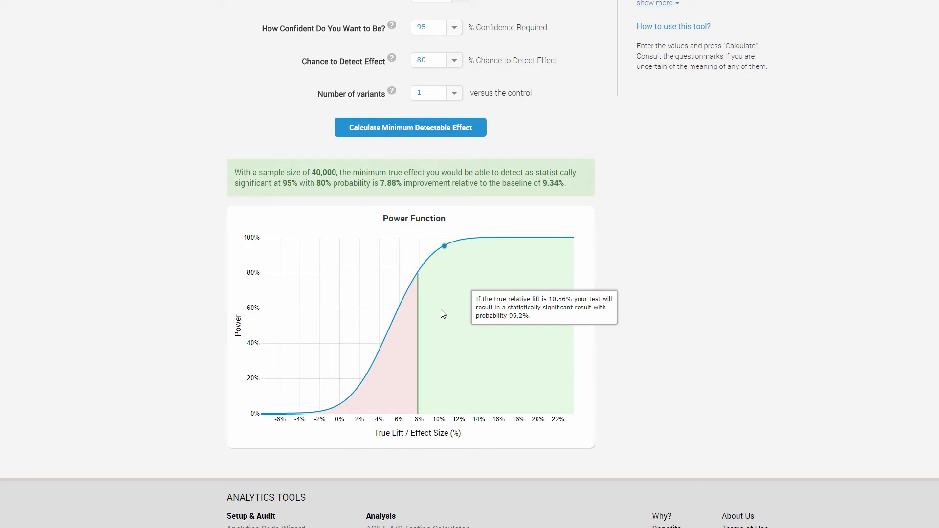
{"action": "mouse_move", "coordinate": [416, 298]}
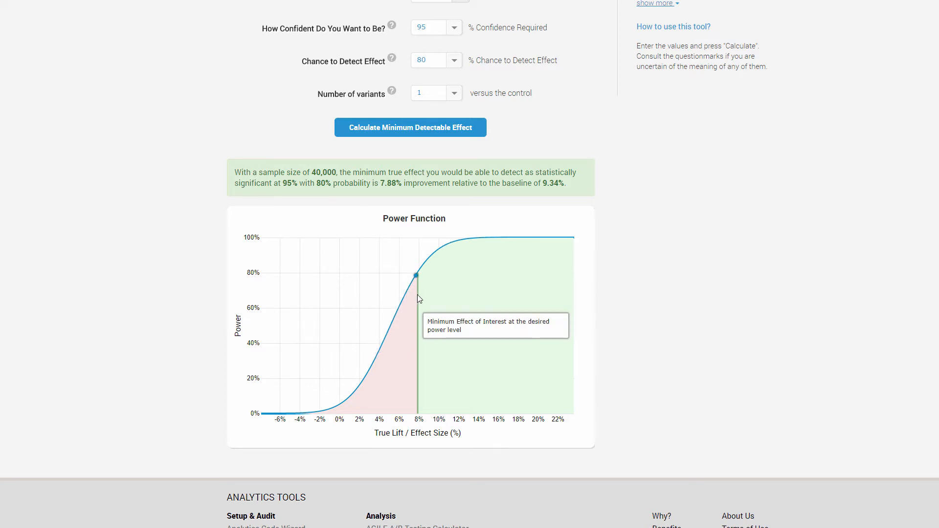